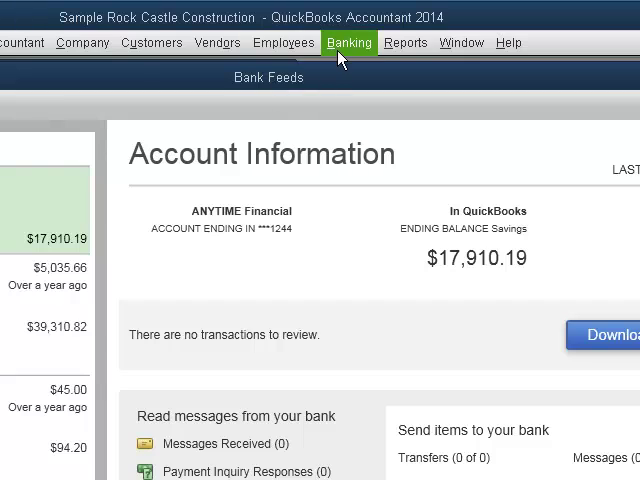
Reach the bank feed Rules List through the Banking menu's Bank Feeds entry.
{"action": "left_click", "coordinate": [348, 42]}
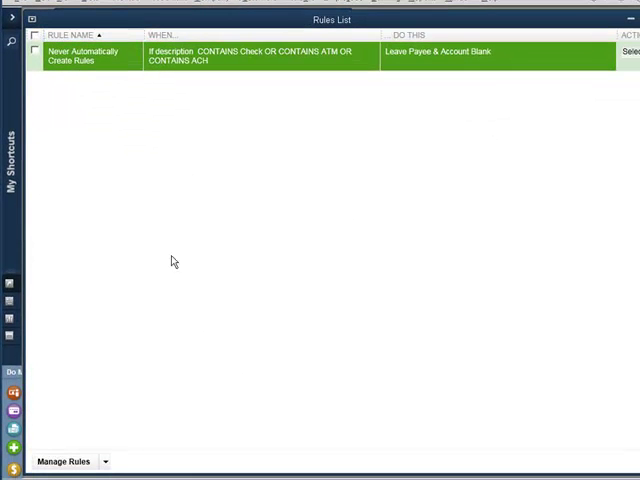
Add a new bank rule named Lowes matching descriptions containing Lowes.
{"action": "left_click", "coordinate": [64, 460]}
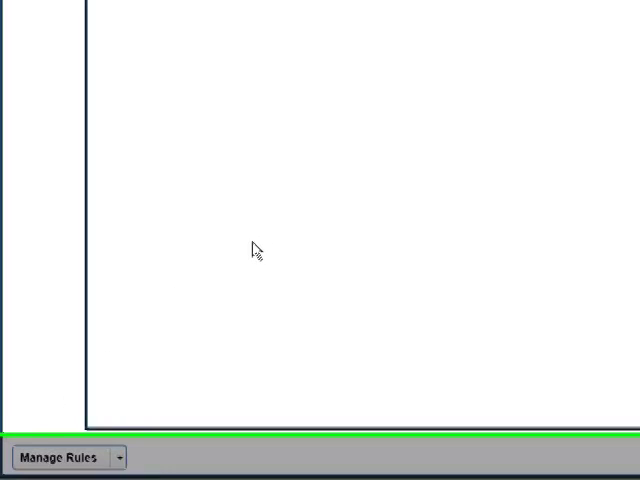
{"action": "left_click", "coordinate": [60, 456]}
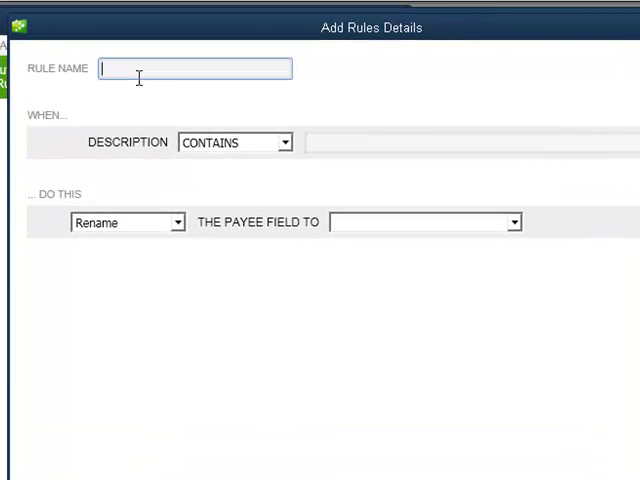
{"action": "type", "text": "Lowes"}
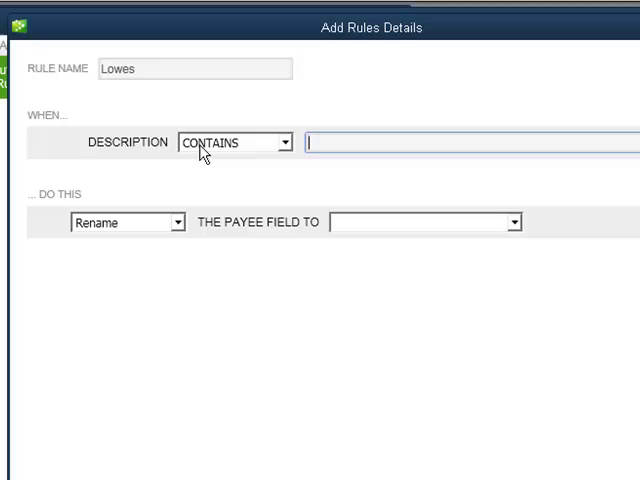
{"action": "type", "text": "L"}
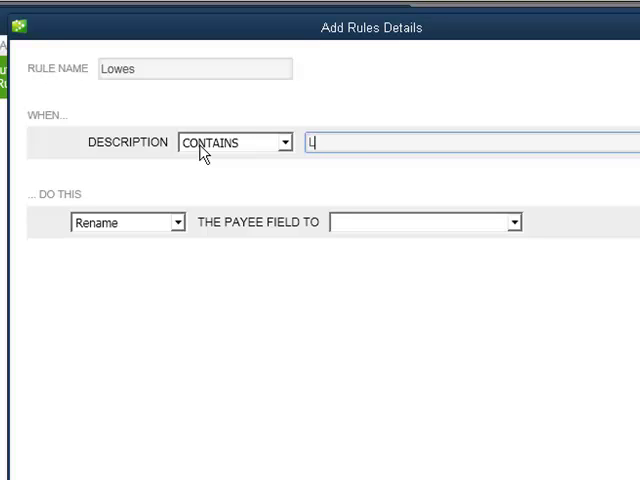
{"action": "type", "text": "owes"}
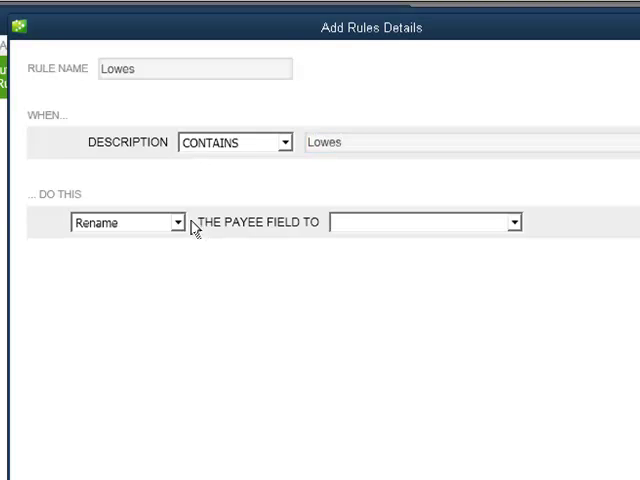
Make the rule Categorize matching transactions into the Repairs account.
{"action": "left_click", "coordinate": [176, 222]}
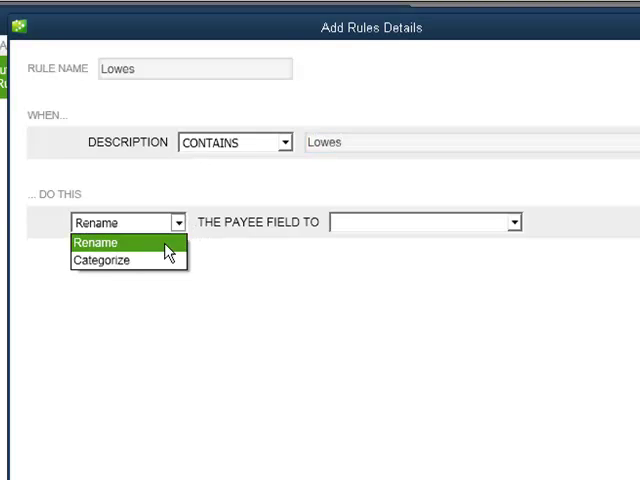
{"action": "left_click", "coordinate": [96, 242]}
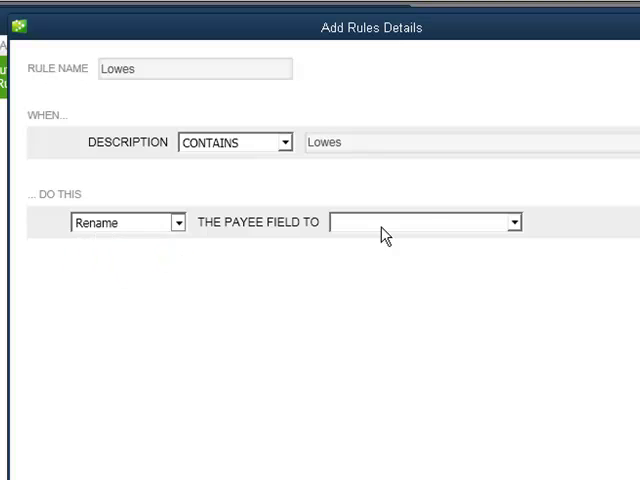
{"action": "left_click", "coordinate": [128, 222]}
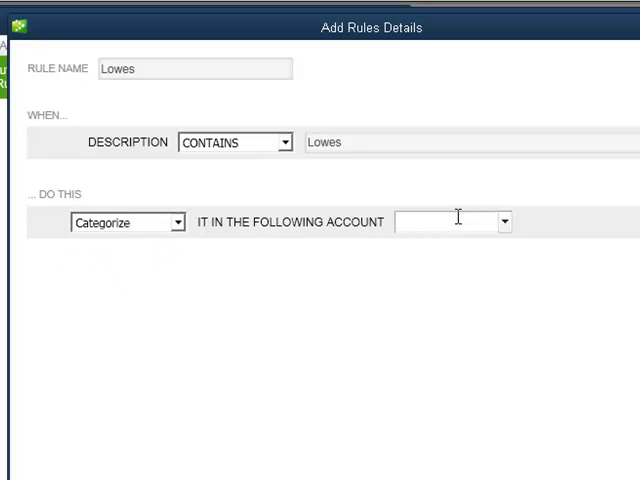
{"action": "type", "text": "Repairs"}
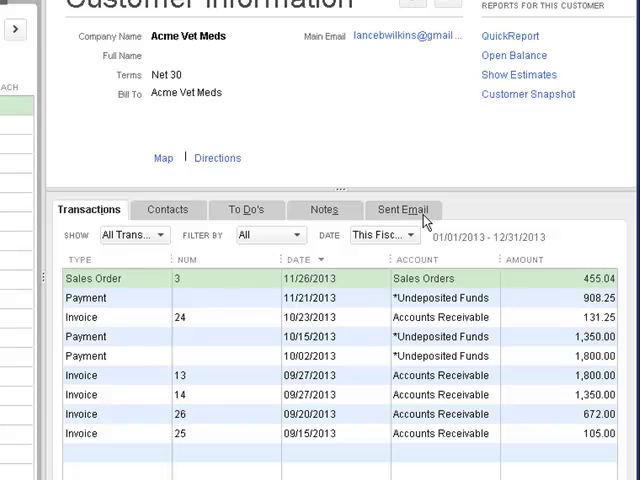
{"action": "mouse_move", "coordinate": [422, 212]}
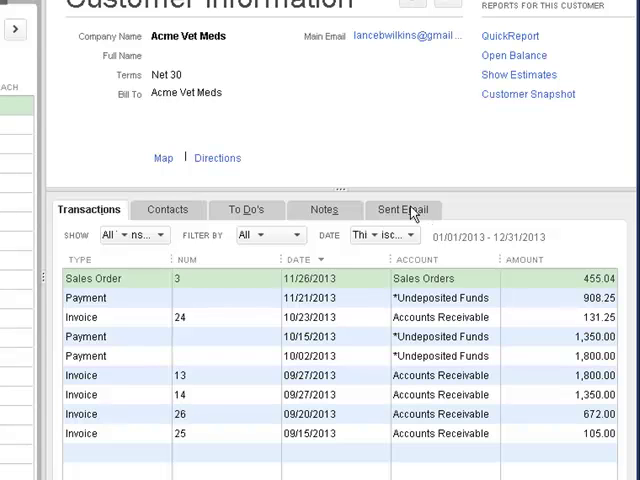
{"action": "left_click", "coordinate": [404, 208]}
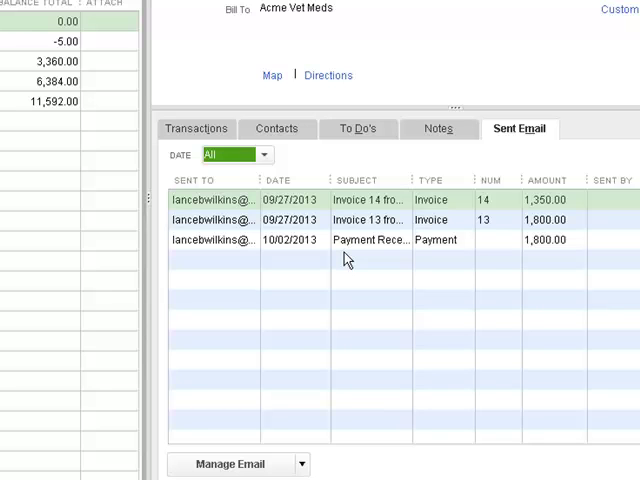
{"action": "mouse_move", "coordinate": [296, 198]}
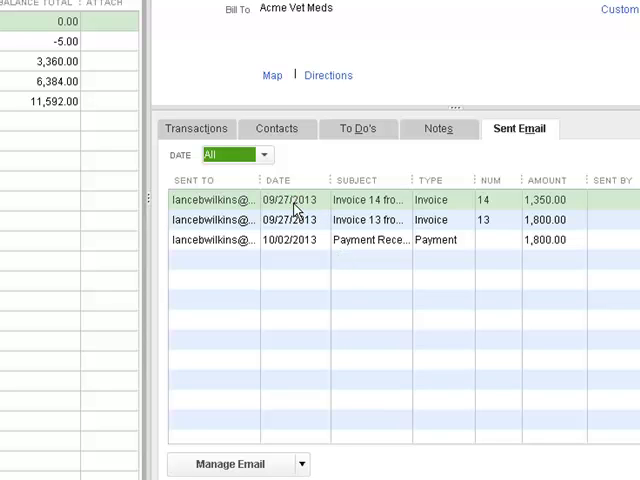
{"action": "mouse_move", "coordinate": [292, 204]}
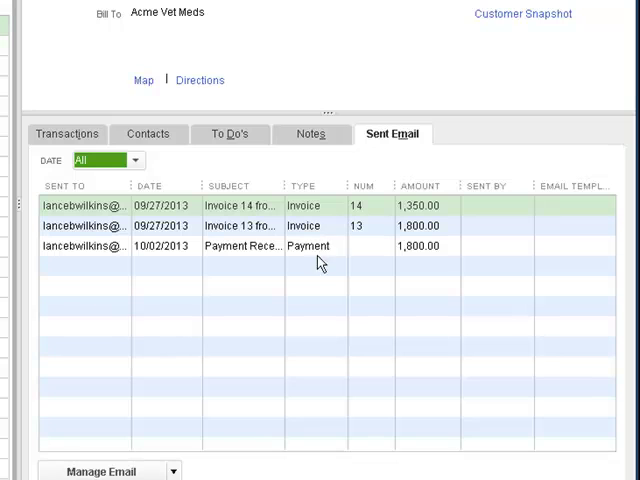
{"action": "mouse_move", "coordinate": [256, 246]}
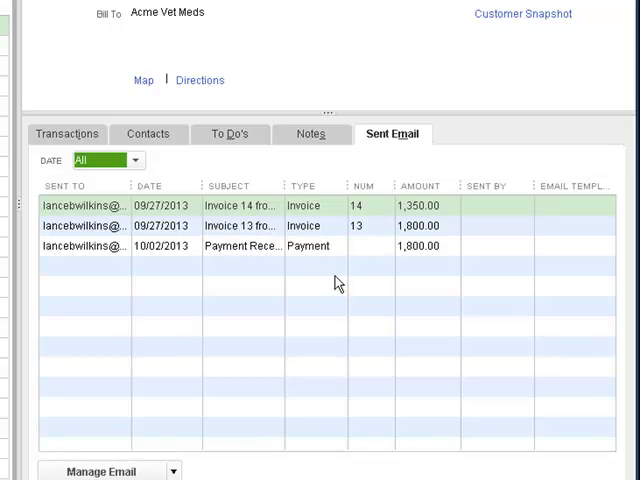
{"action": "mouse_move", "coordinate": [476, 280]}
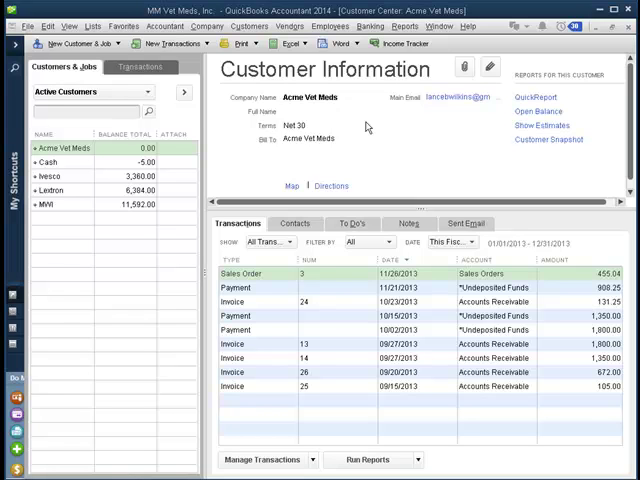
{"action": "mouse_move", "coordinate": [236, 112]}
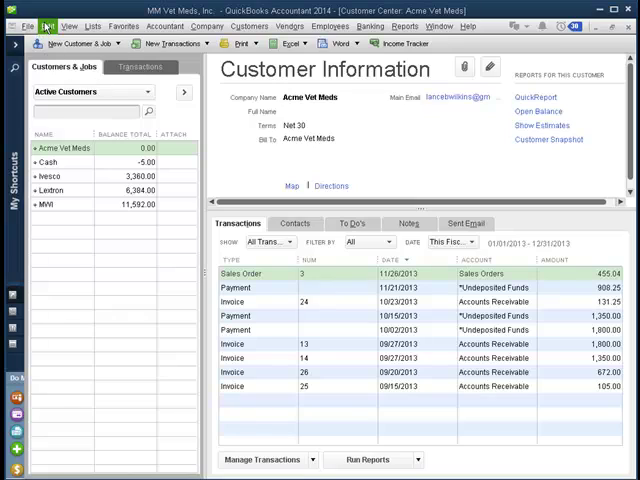
In Send Forms company preferences, view Basic Invoice then select Casual Vet Invoice as the template.
{"action": "left_click", "coordinate": [48, 26]}
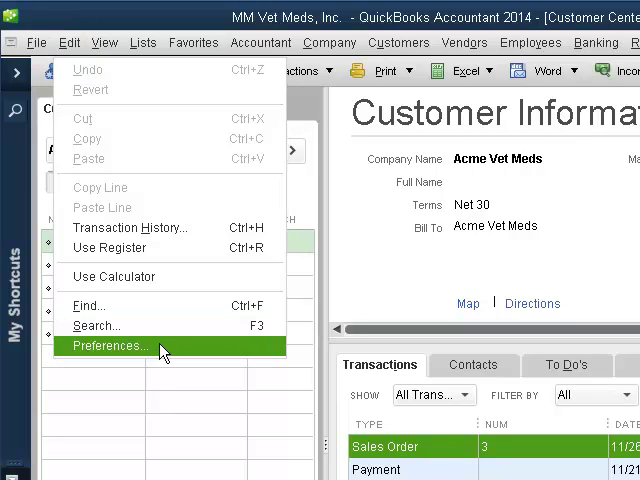
{"action": "left_click", "coordinate": [108, 346]}
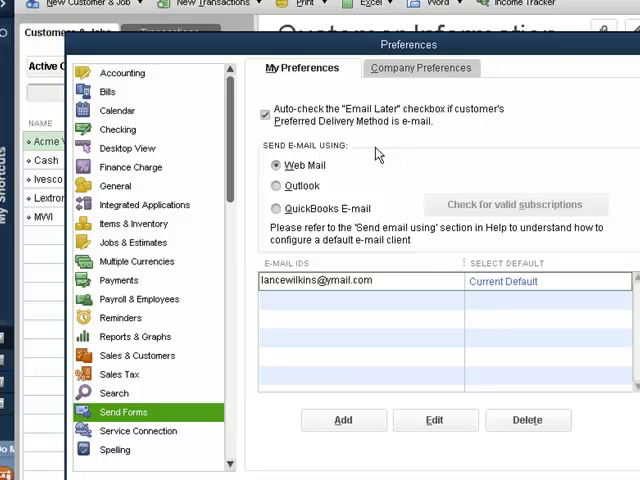
{"action": "mouse_move", "coordinate": [314, 152]}
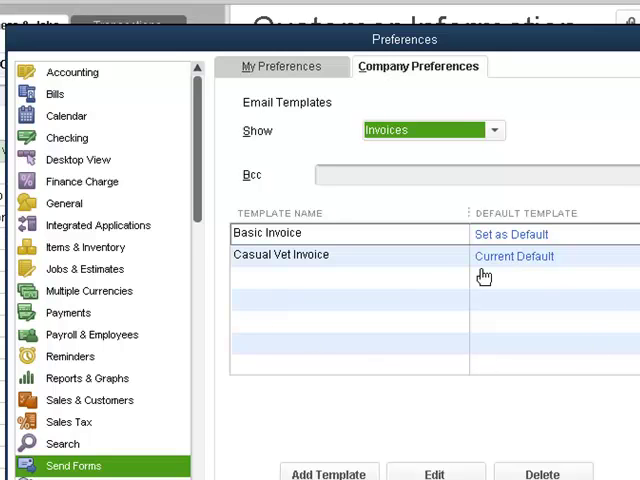
{"action": "mouse_move", "coordinate": [360, 210]}
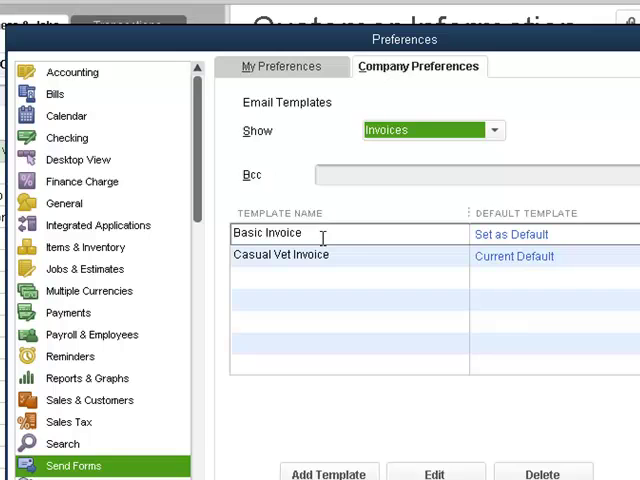
{"action": "left_click", "coordinate": [268, 232]}
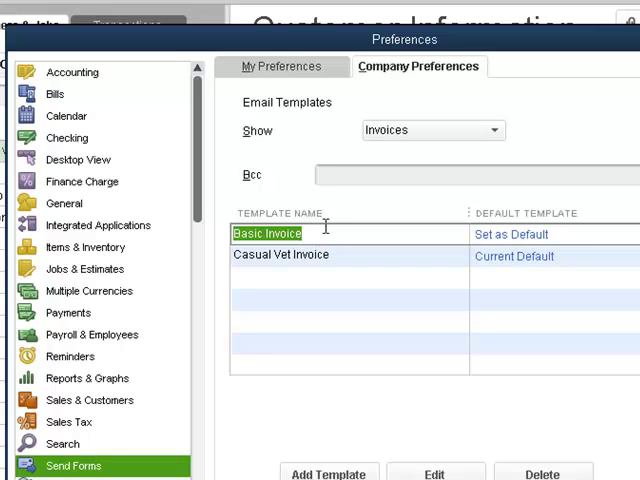
{"action": "left_click", "coordinate": [282, 256]}
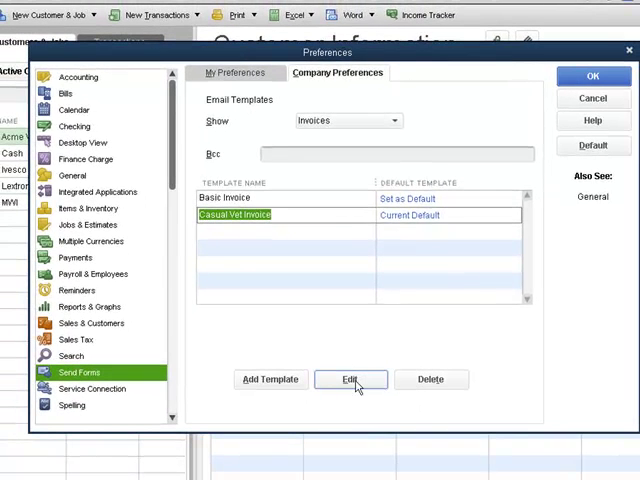
Edit the Casual Vet Invoice template and review the Insert Field merge-field choices.
{"action": "left_click", "coordinate": [348, 380]}
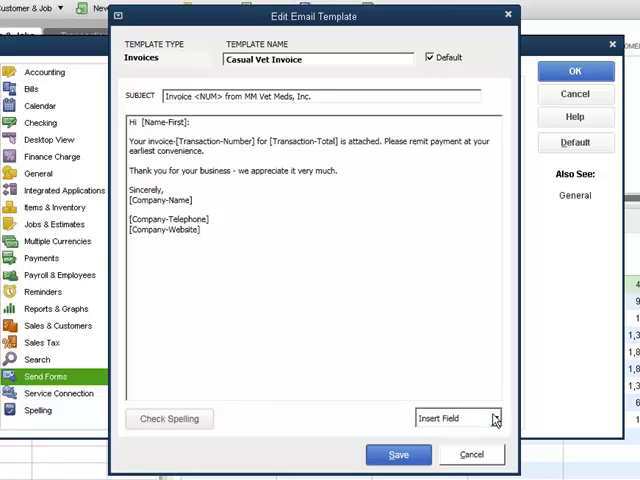
{"action": "left_click", "coordinate": [496, 418]}
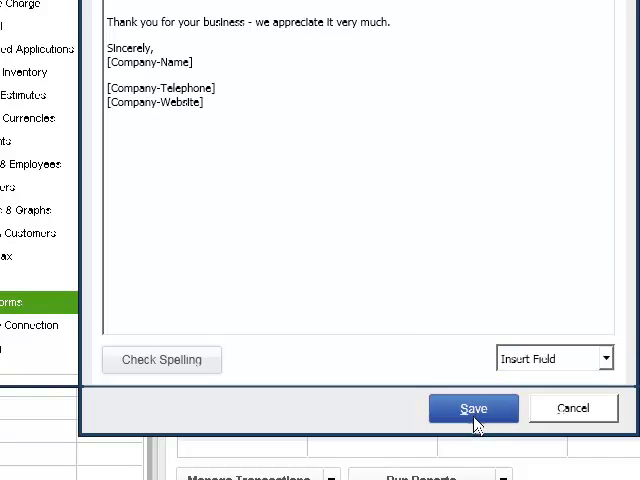
Save the Casual Vet Invoice template, returning to the invoice template list.
{"action": "left_click", "coordinate": [472, 408]}
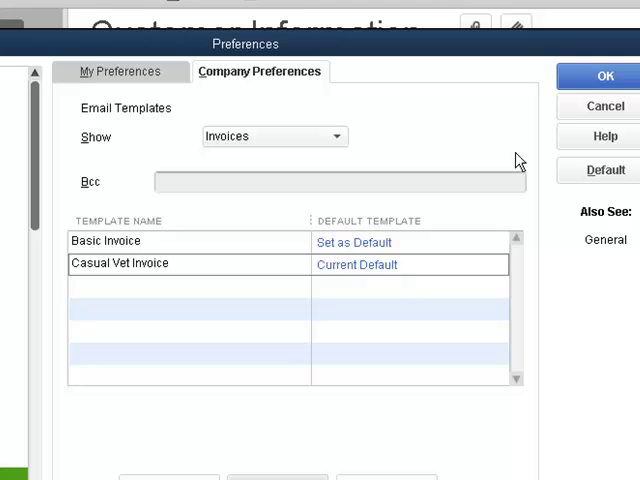
{"action": "mouse_move", "coordinate": [544, 82]}
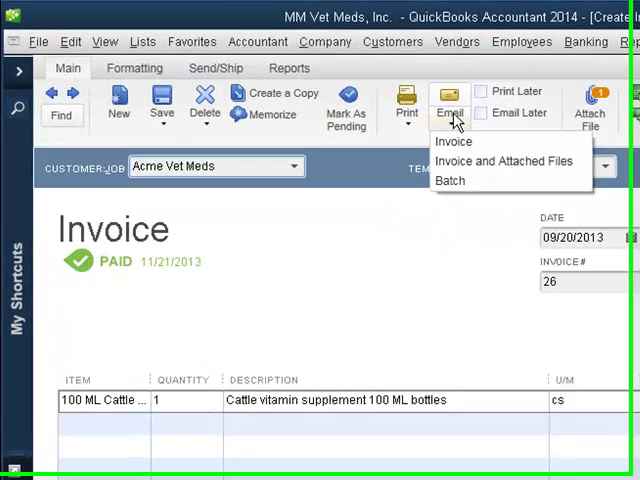
{"action": "mouse_move", "coordinate": [462, 144]}
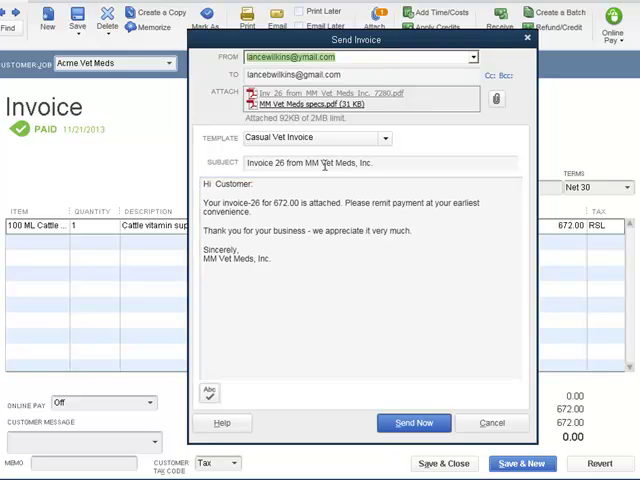
{"action": "mouse_move", "coordinate": [316, 138]}
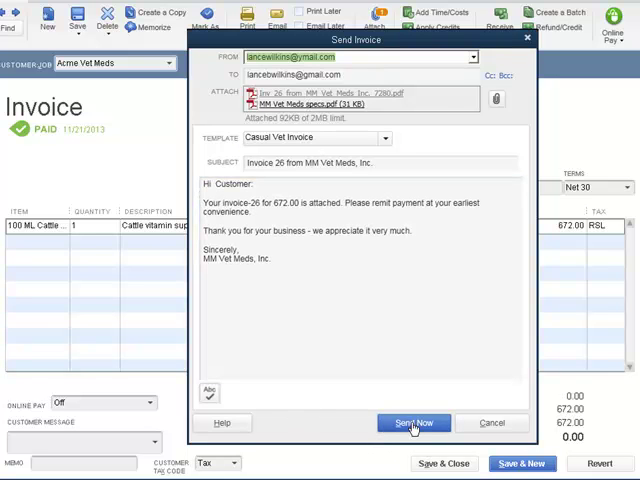
Send invoice 26 now and supply the email account password when prompted.
{"action": "left_click", "coordinate": [414, 422]}
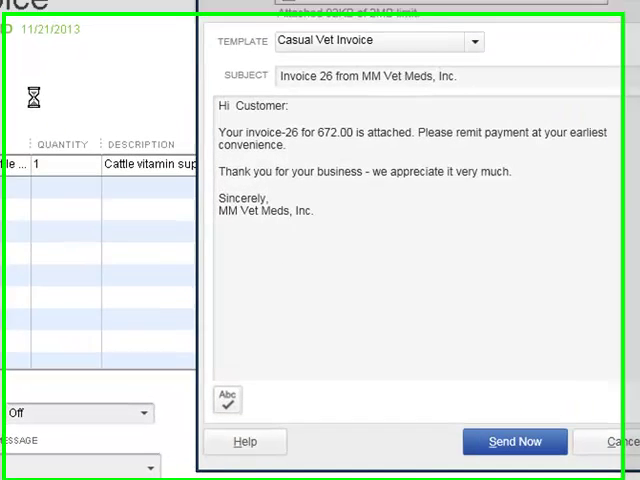
{"action": "left_click", "coordinate": [516, 440]}
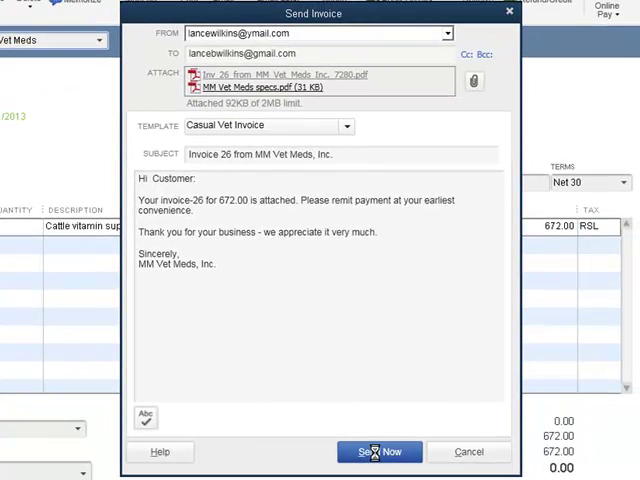
{"action": "left_click", "coordinate": [380, 452]}
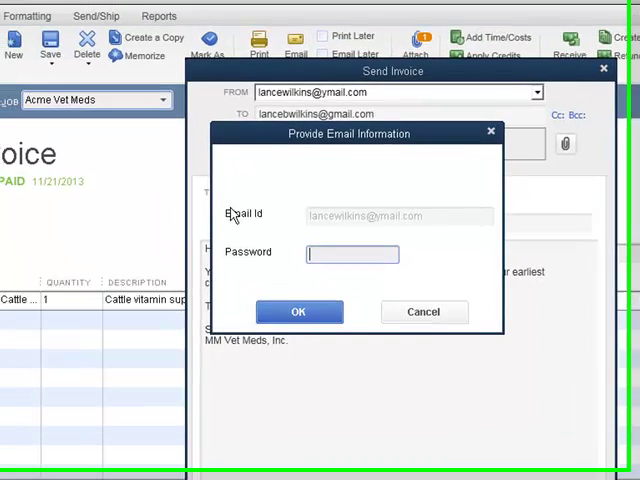
{"action": "type", "text": "••"}
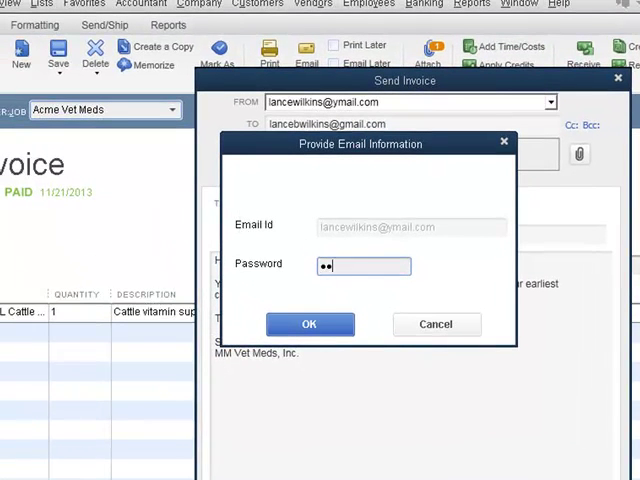
{"action": "type", "text": "••••"}
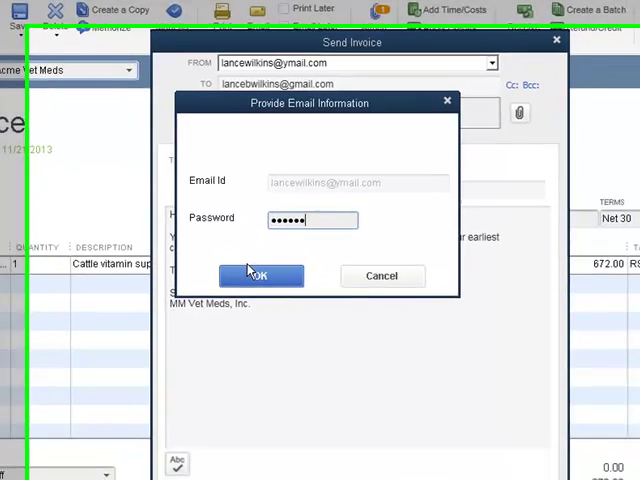
Confirm the credentials and acknowledge the message-sent-successfully confirmation.
{"action": "left_click", "coordinate": [260, 276]}
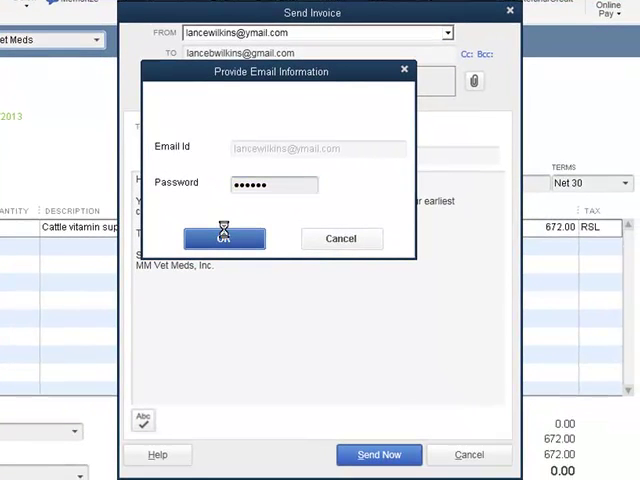
{"action": "left_click", "coordinate": [224, 238]}
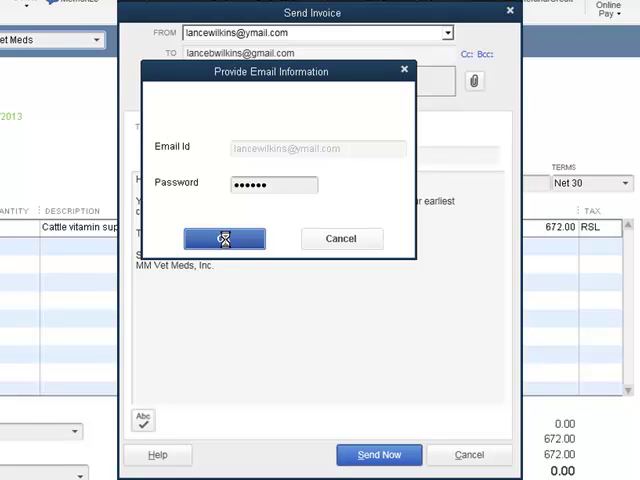
{"action": "left_click", "coordinate": [224, 238]}
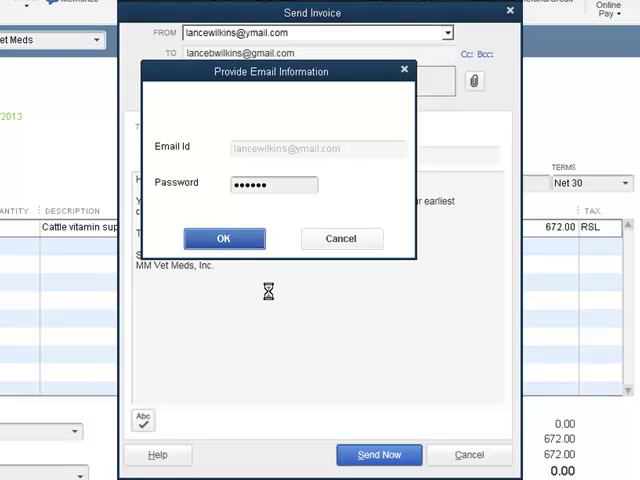
{"action": "mouse_move", "coordinate": [272, 298]}
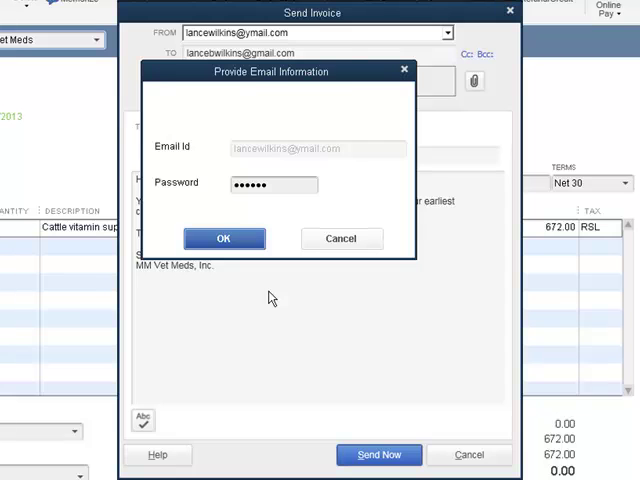
{"action": "left_click", "coordinate": [224, 238]}
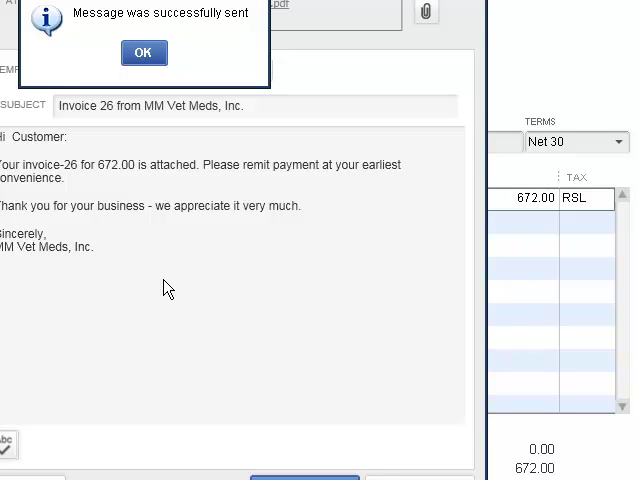
{"action": "mouse_move", "coordinate": [594, 456]}
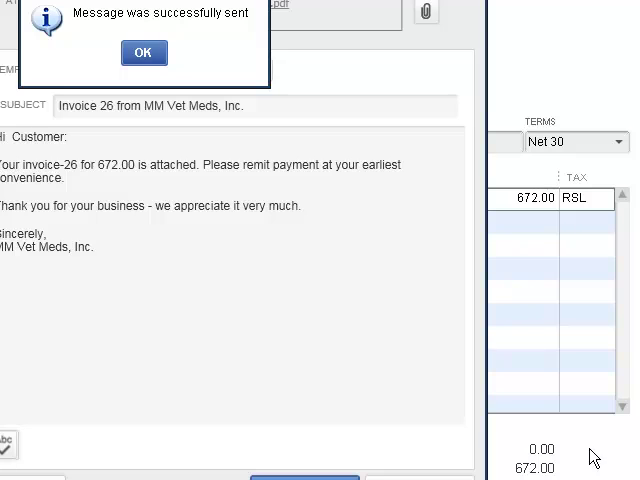